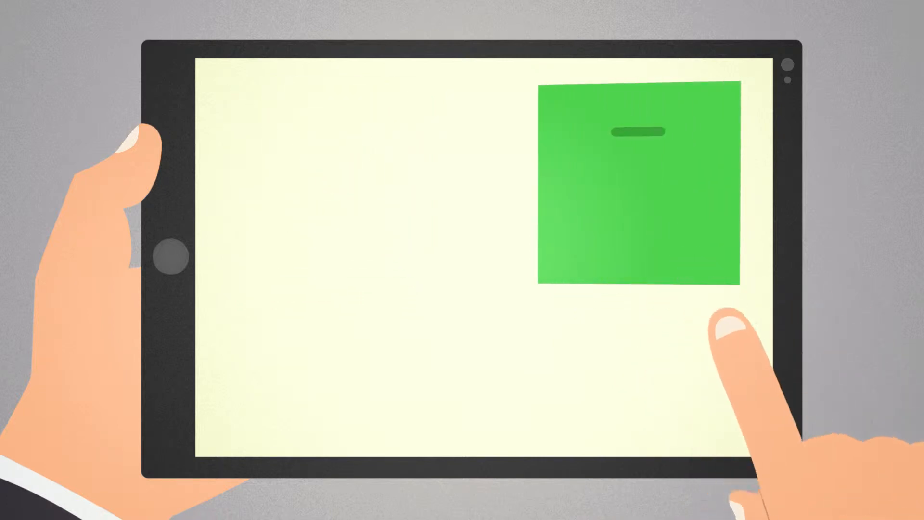
left_click(731, 330)
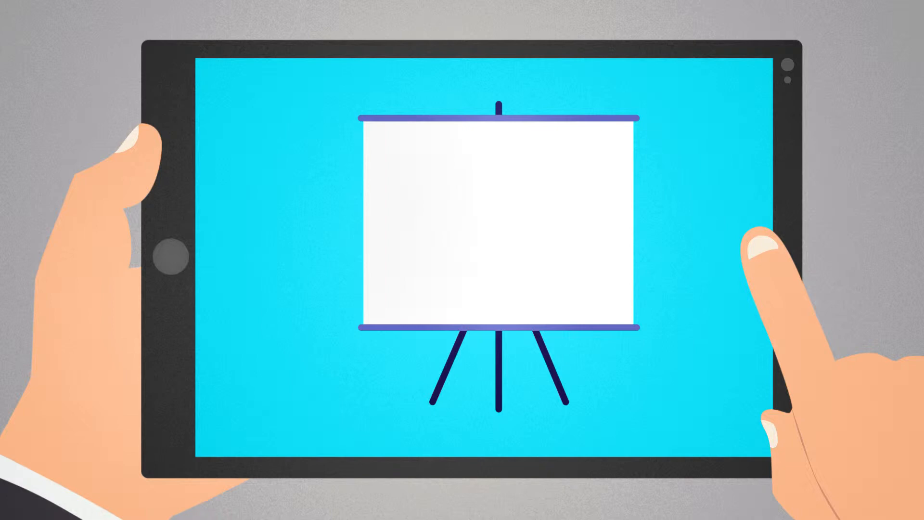
type("Ope")
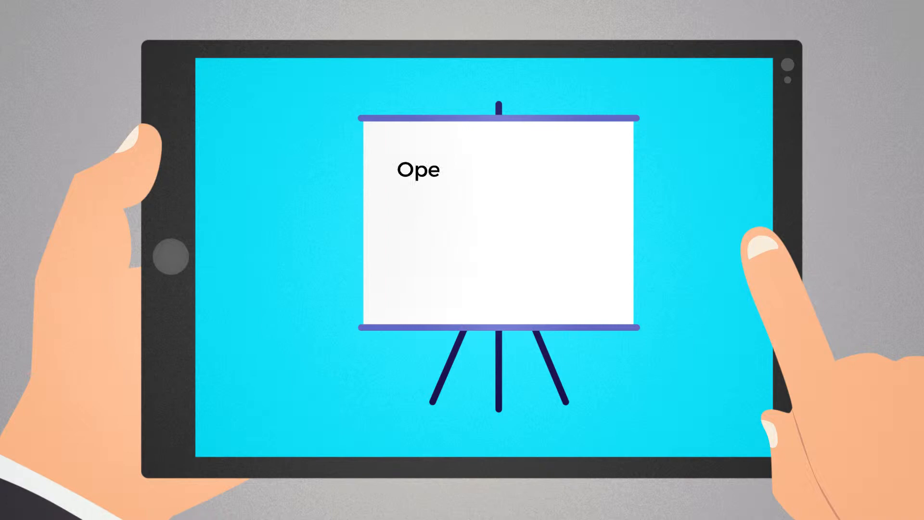